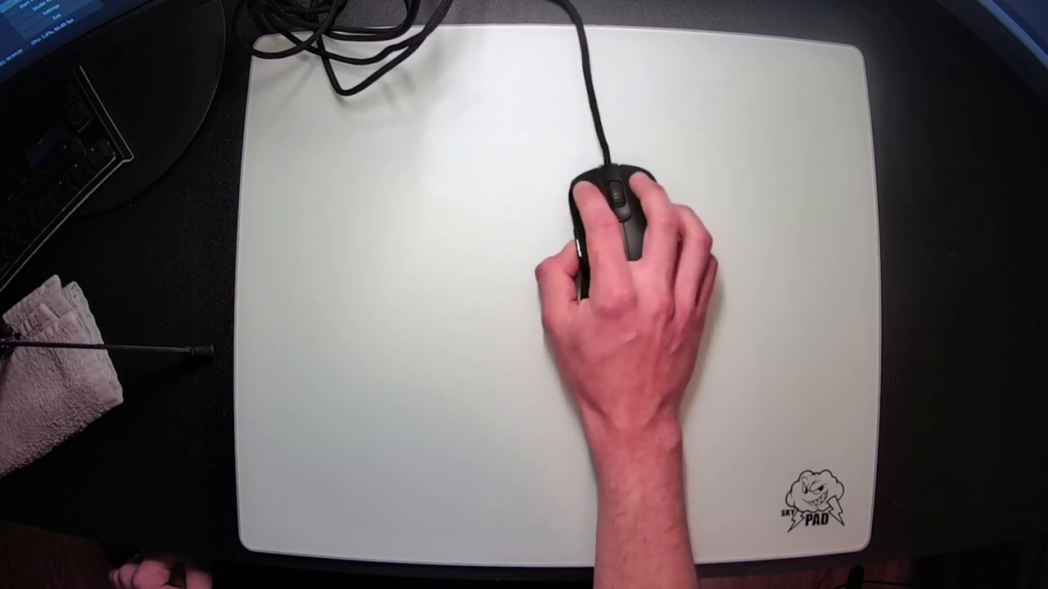
{"action": "mouse_move", "coordinate": [630, 229]}
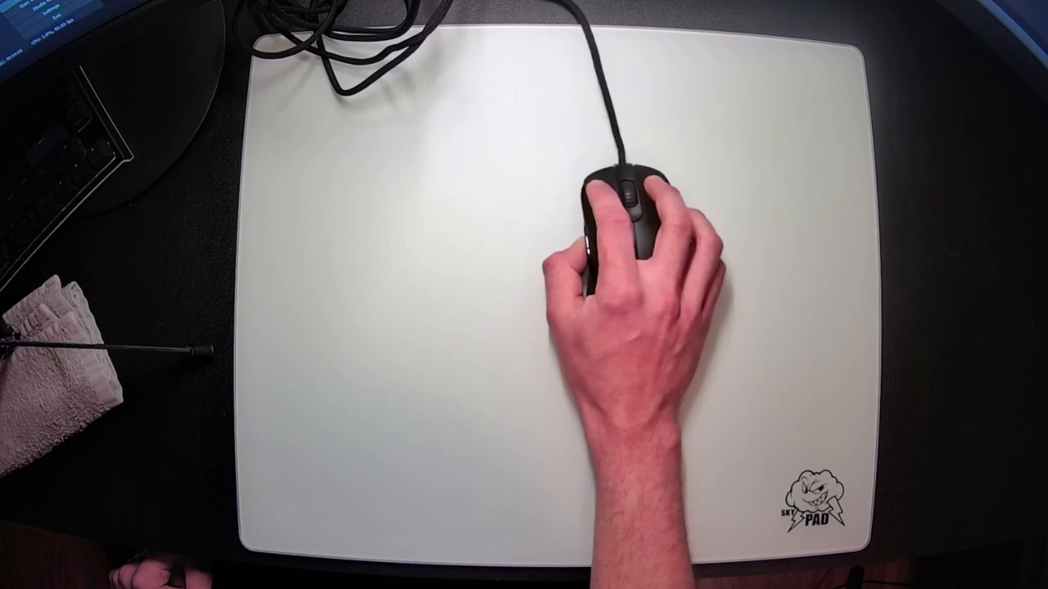